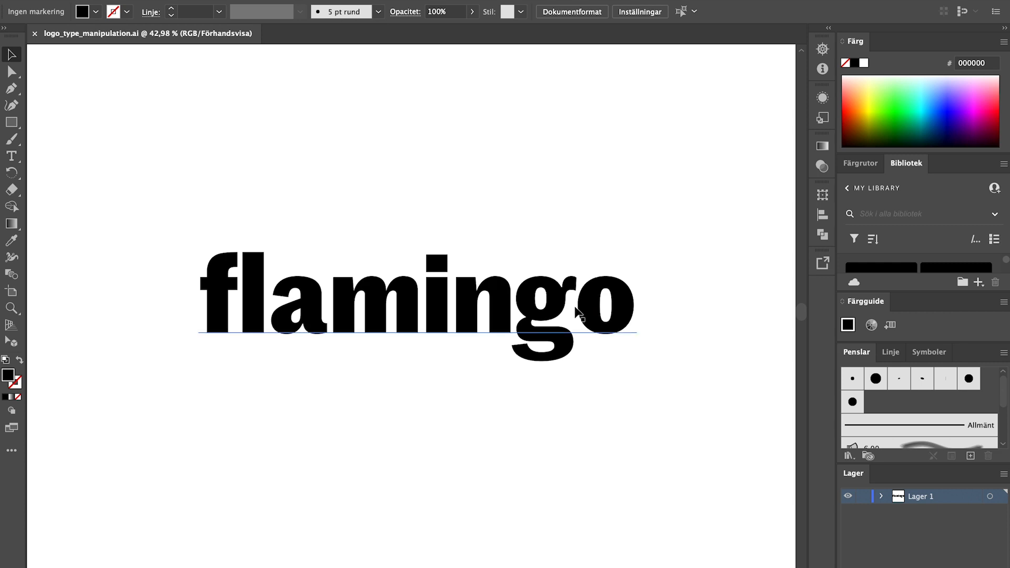
# Kern the g and o pair in 'flamingo' using Alt+arrow keys.
pyautogui.click(11, 156)
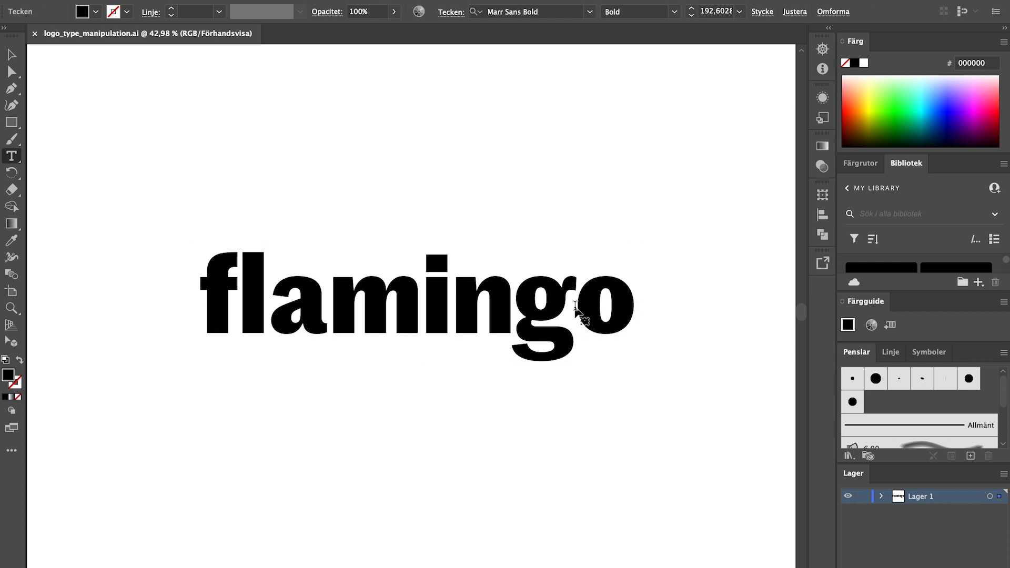
pyautogui.press('option')
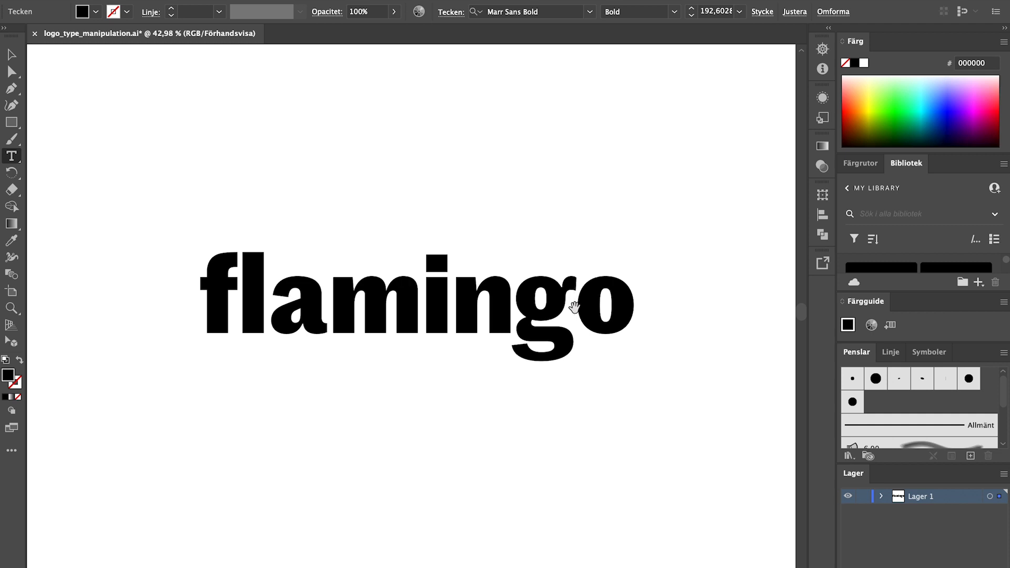
pyautogui.click(571, 306)
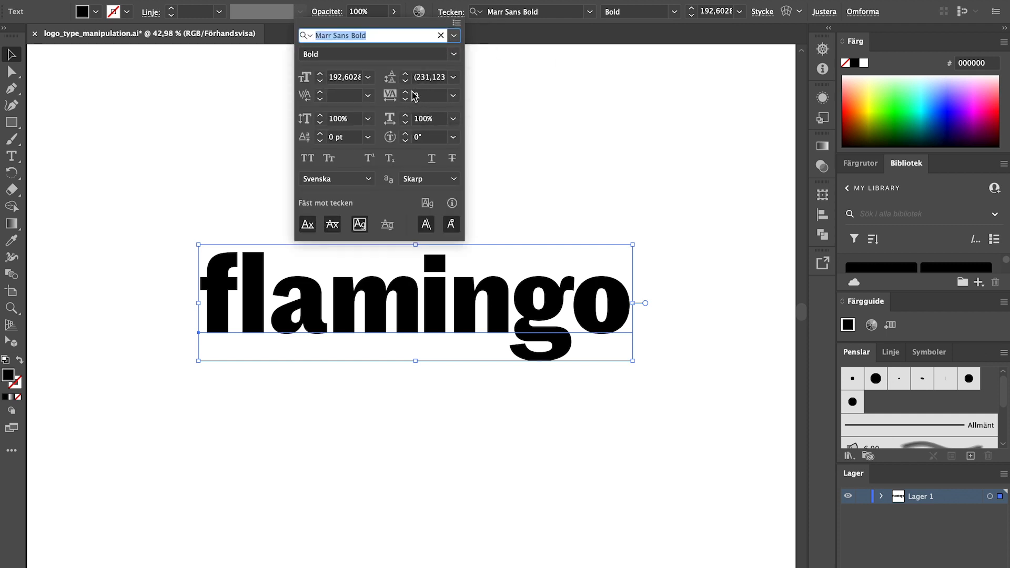
pyautogui.moveTo(413, 95)
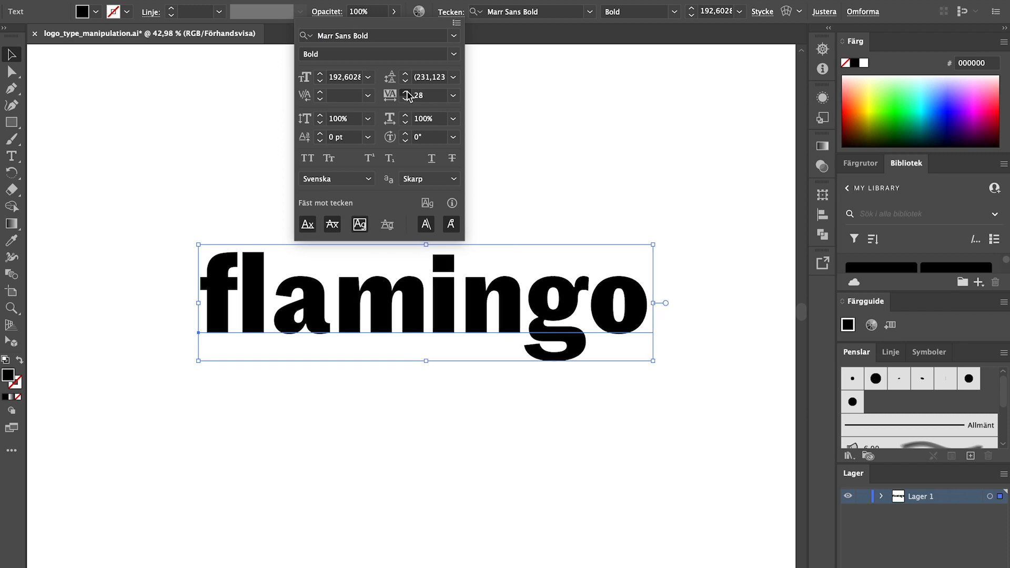
# Step the Character panel Tracking for 'flamingo' down to a negative value.
pyautogui.click(405, 98)
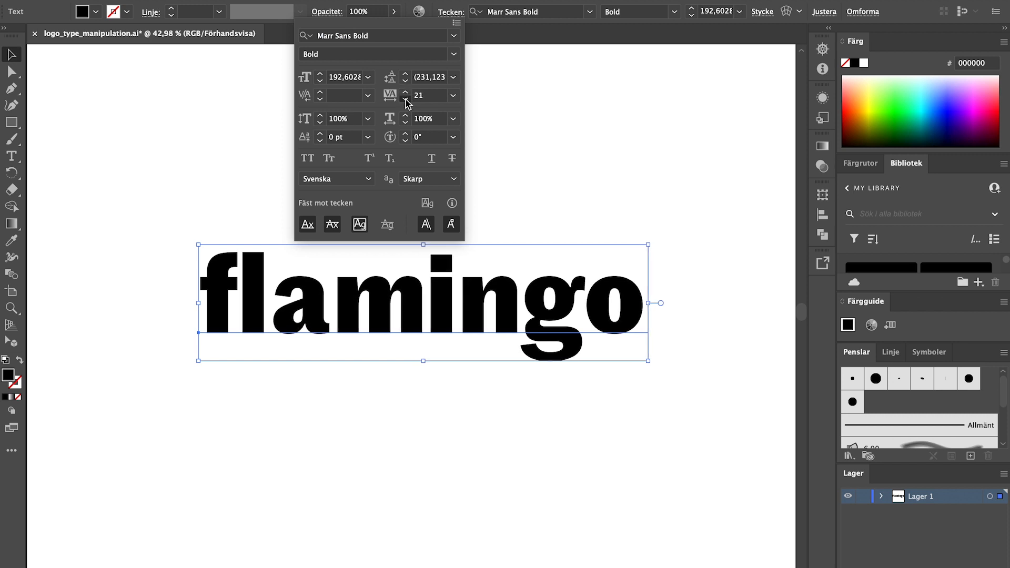
pyautogui.click(405, 95)
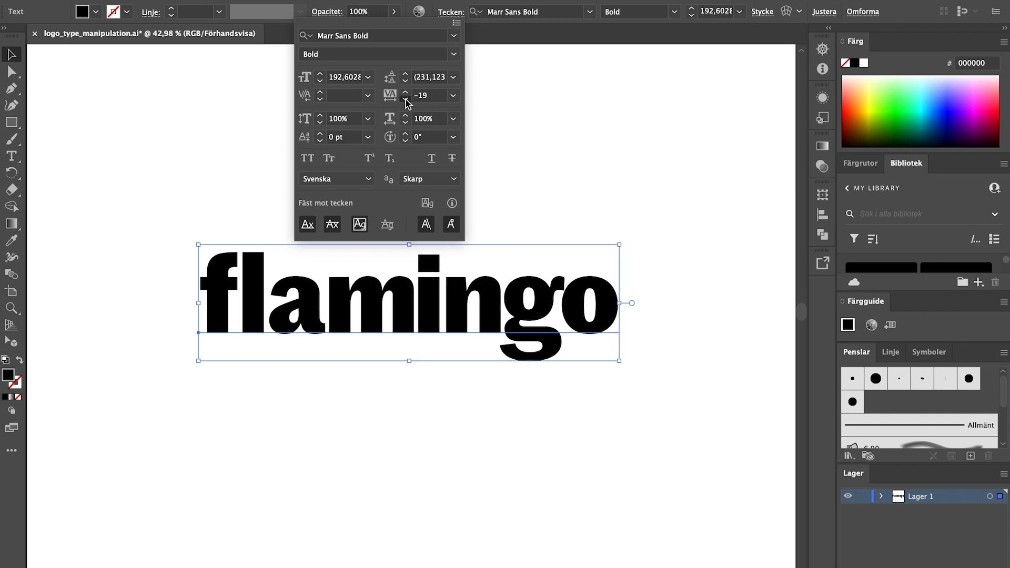
pyautogui.click(405, 98)
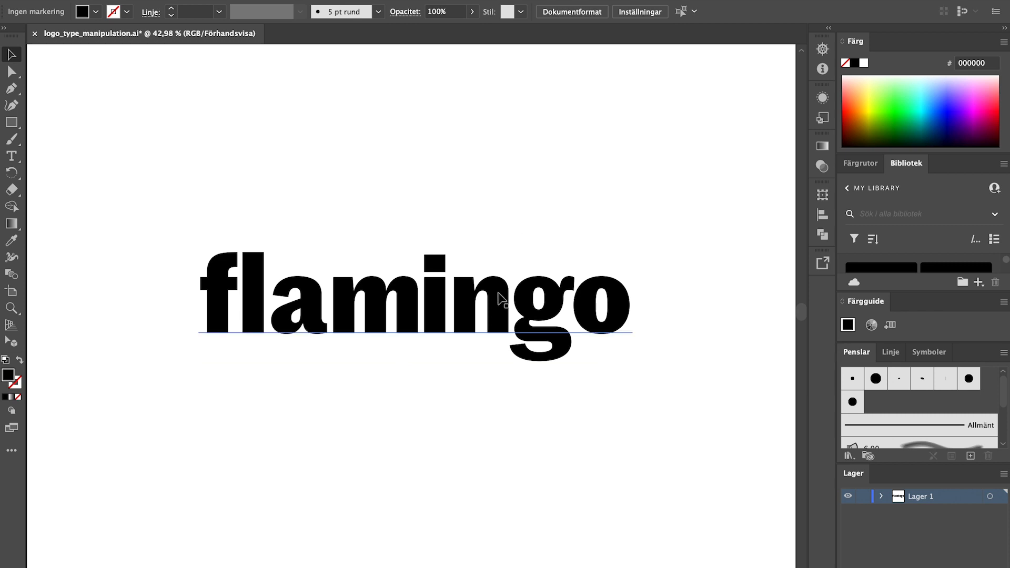
# Select the 'flamingo' text and open the Control bar font family dropdown.
pyautogui.click(413, 303)
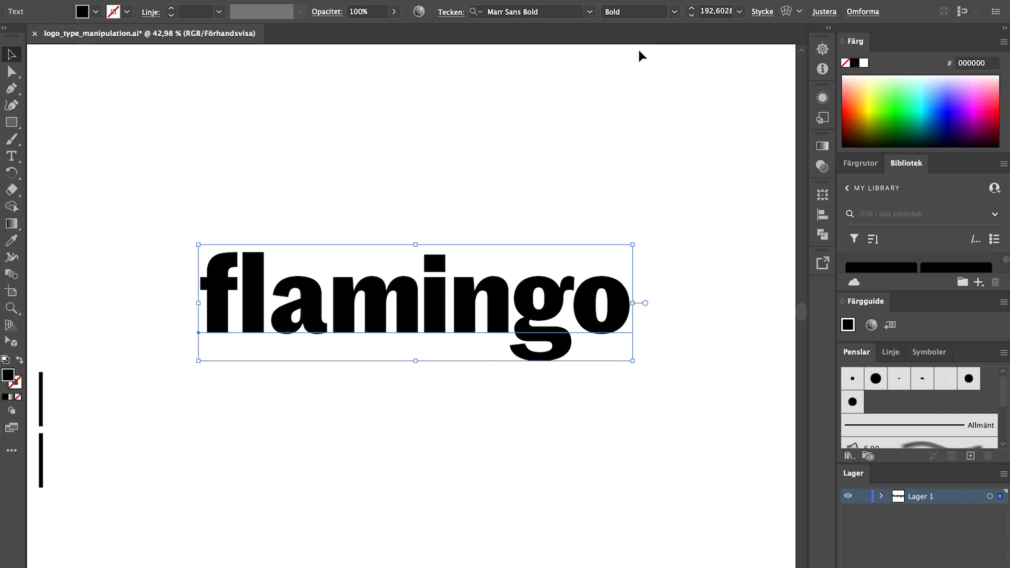
pyautogui.moveTo(590, 12)
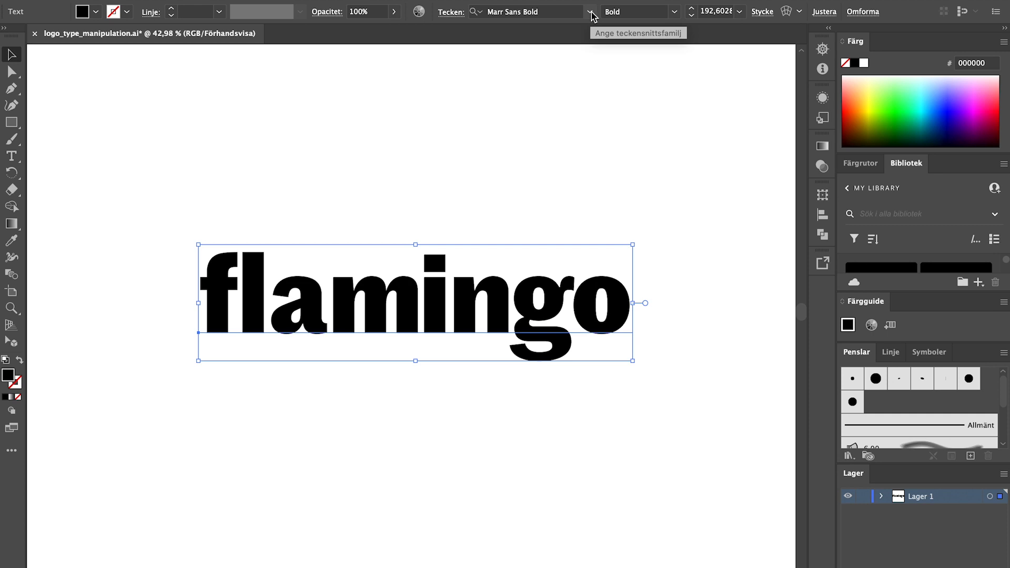
pyautogui.click(588, 11)
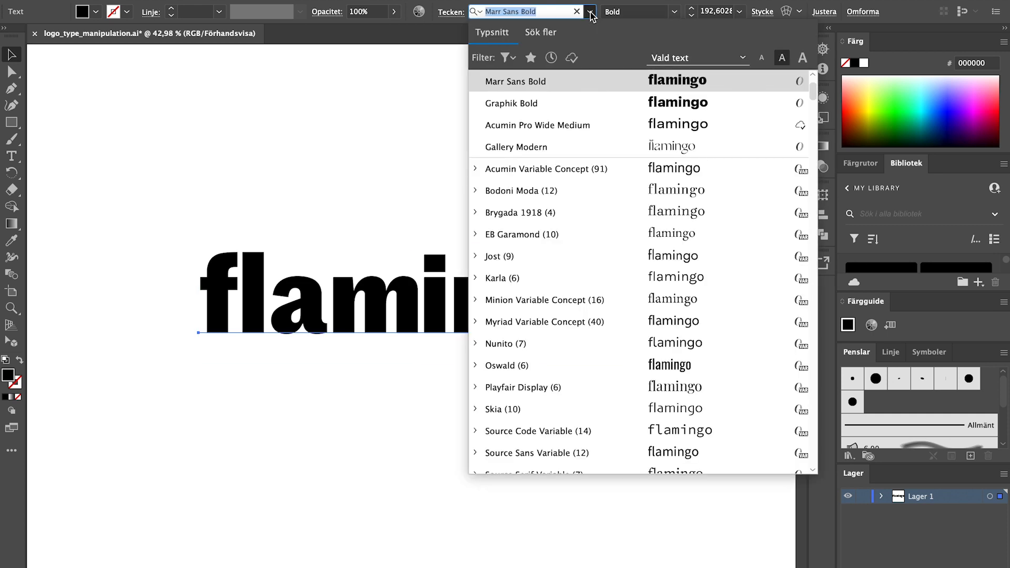
pyautogui.moveTo(801, 80)
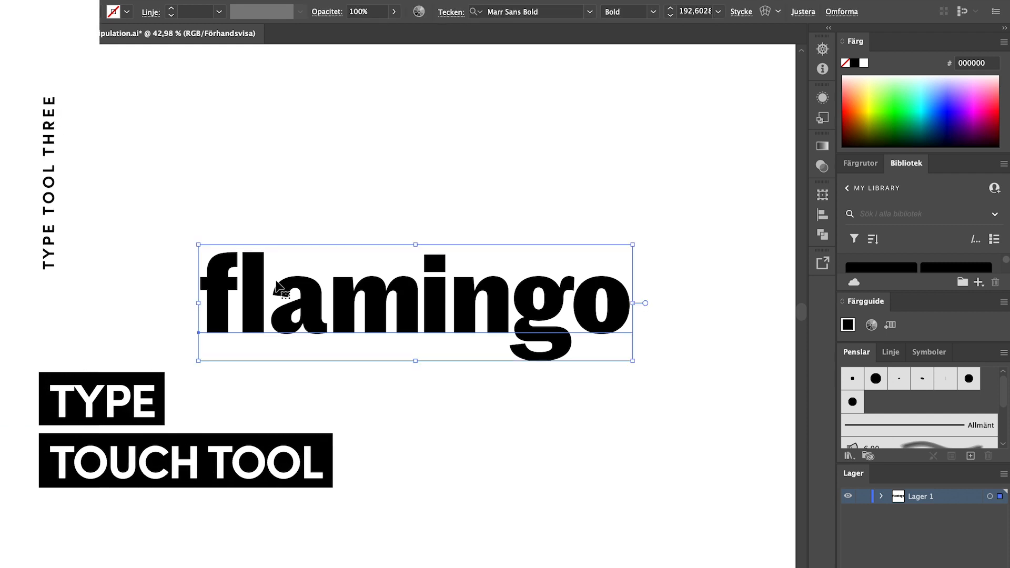
# Choose the Touch Type tool from the Type tool flyout.
pyautogui.click(11, 155)
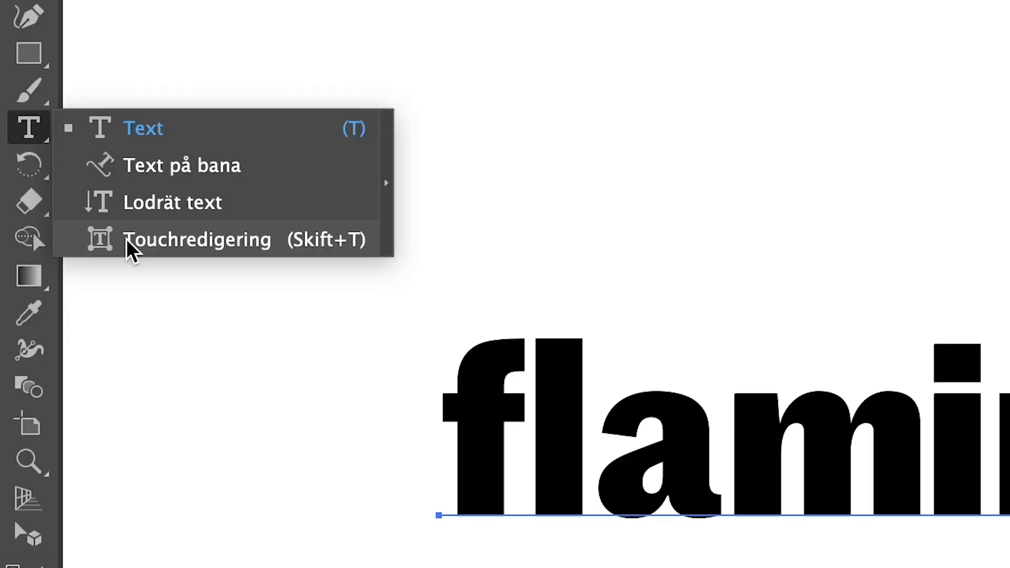
pyautogui.click(198, 239)
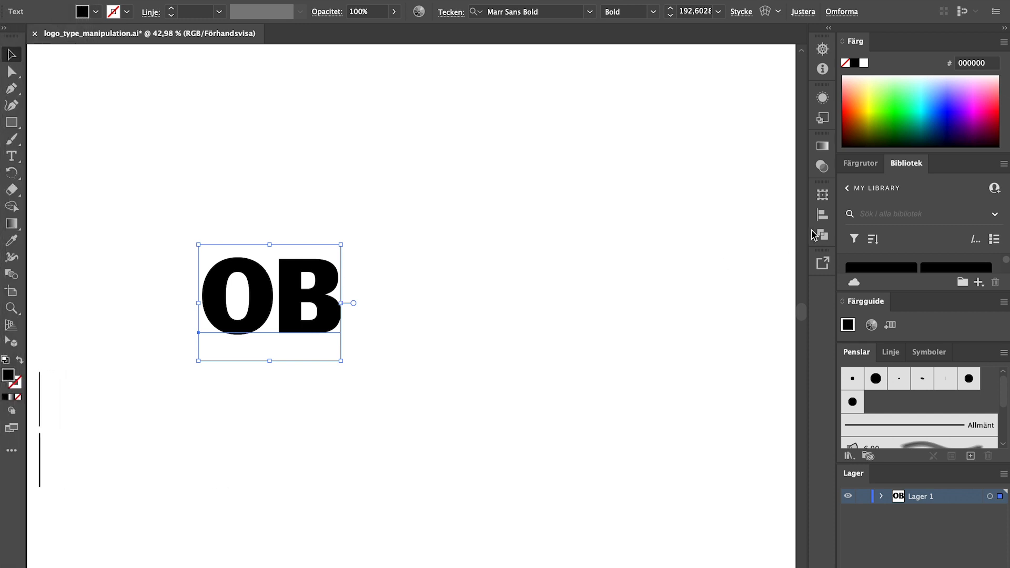
pyautogui.moveTo(270, 98)
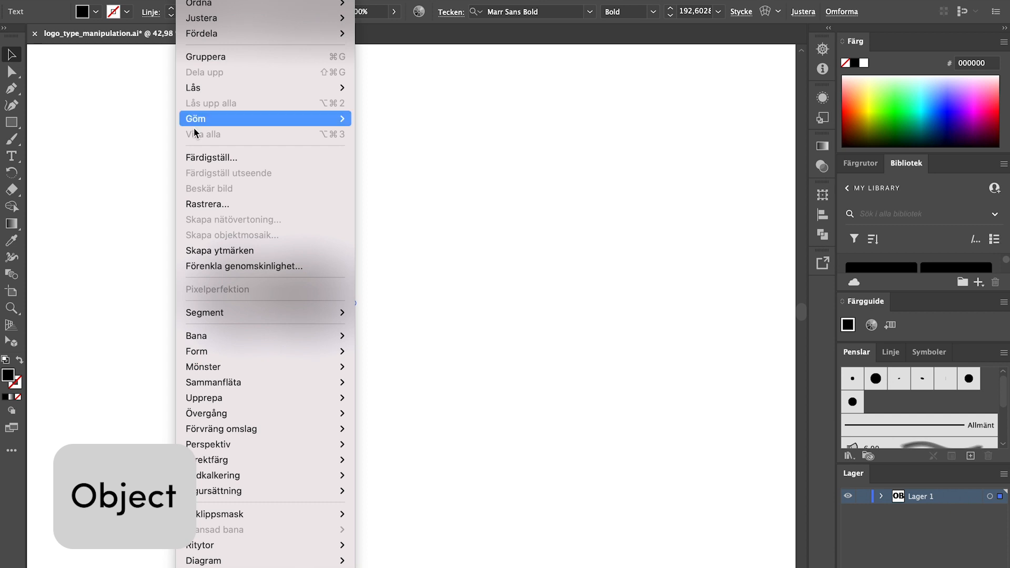
# Expand the 'OB' text into filled outline shapes with Object > Expand.
pyautogui.click(210, 157)
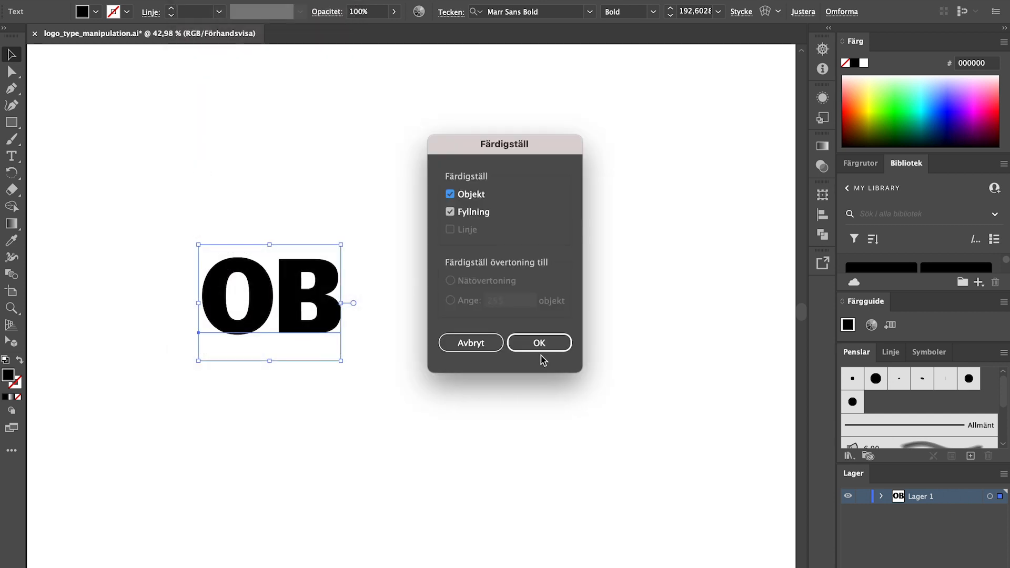
pyautogui.click(539, 342)
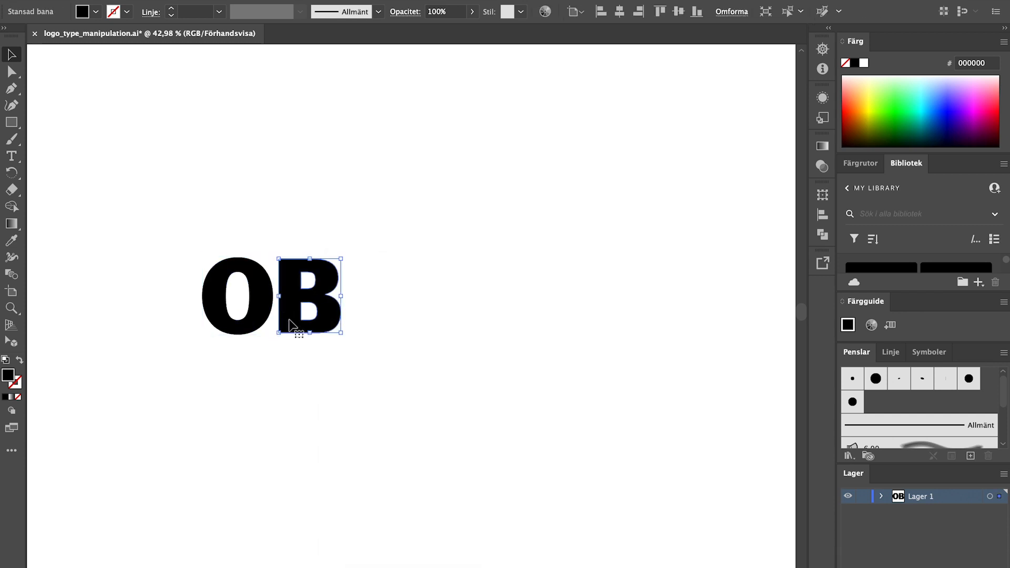
# Drag the B left to overlap the O and copy the shapes.
pyautogui.moveTo(309, 296); pyautogui.dragTo(292, 296)
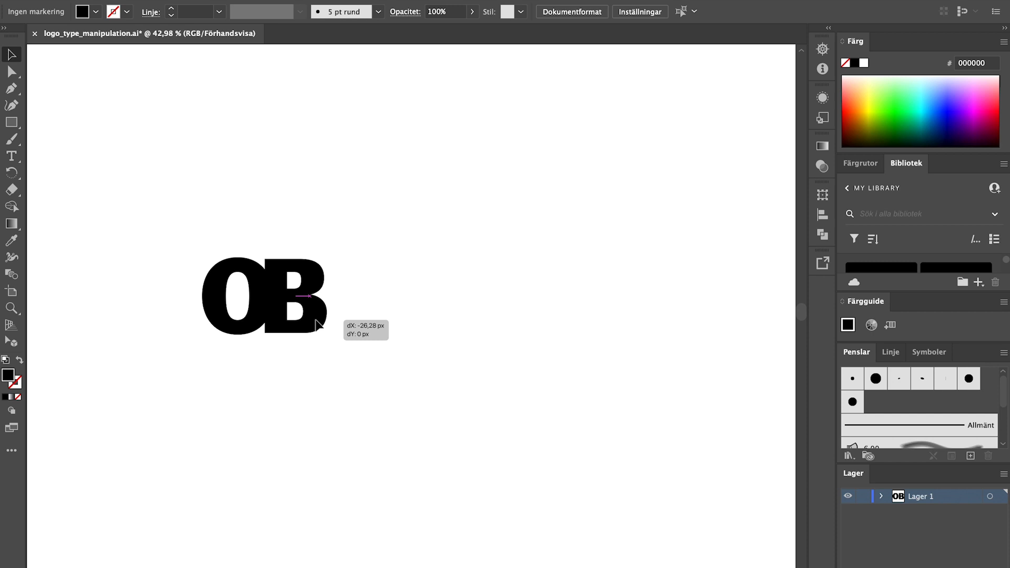
pyautogui.press('cmd+c')
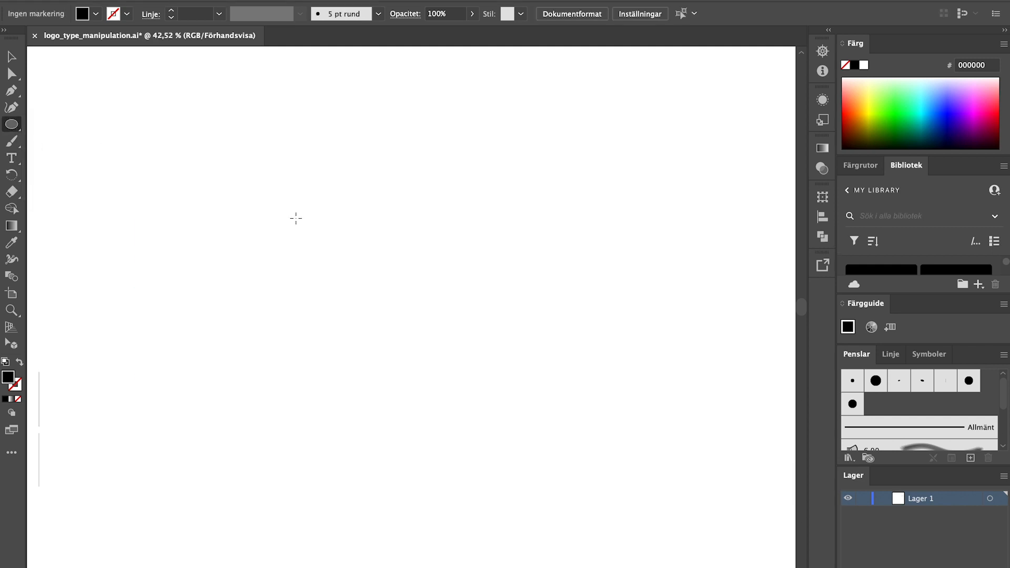
# Draw and heighten an ellipse, then pick Type on a Path for 'DAYSY'.
pyautogui.moveTo(295, 218); pyautogui.dragTo(621, 418)
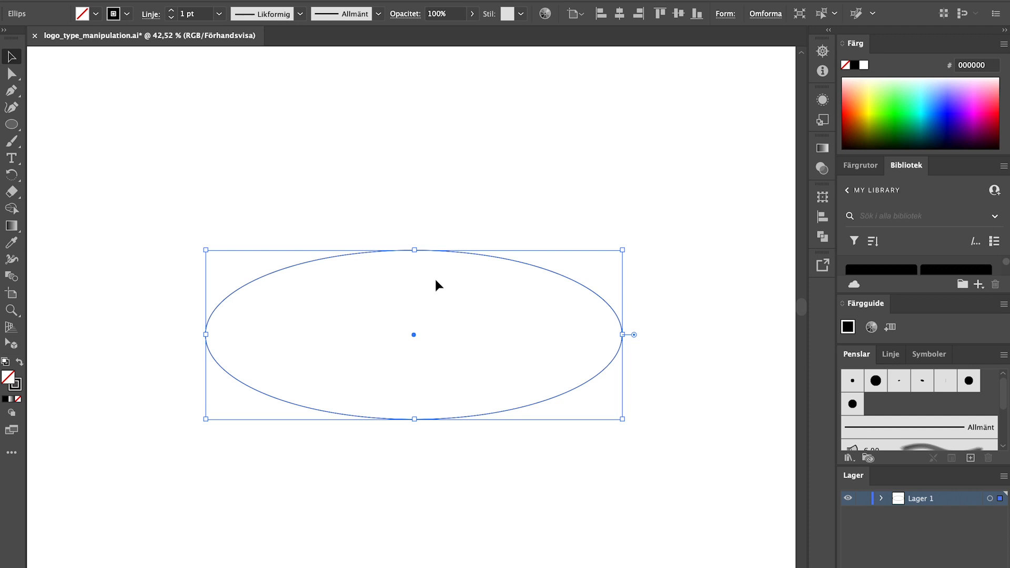
pyautogui.moveTo(414, 249); pyautogui.dragTo(416, 224)
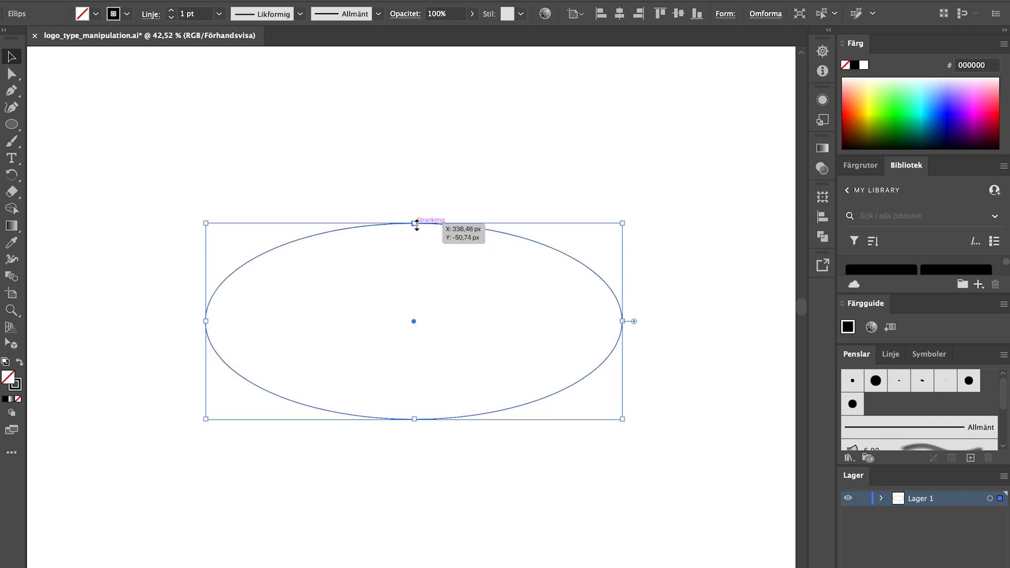
pyautogui.click(11, 158)
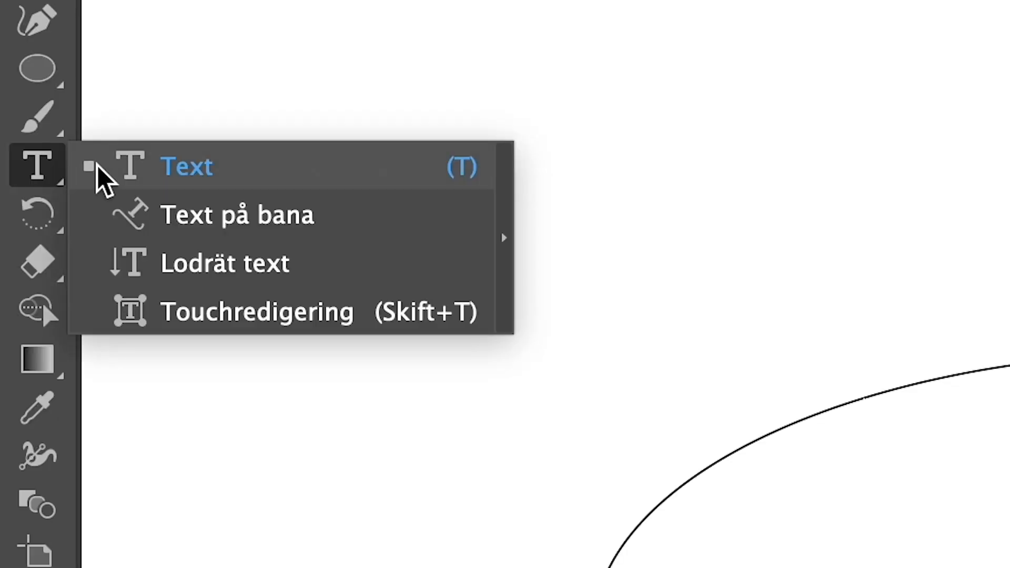
pyautogui.click(237, 215)
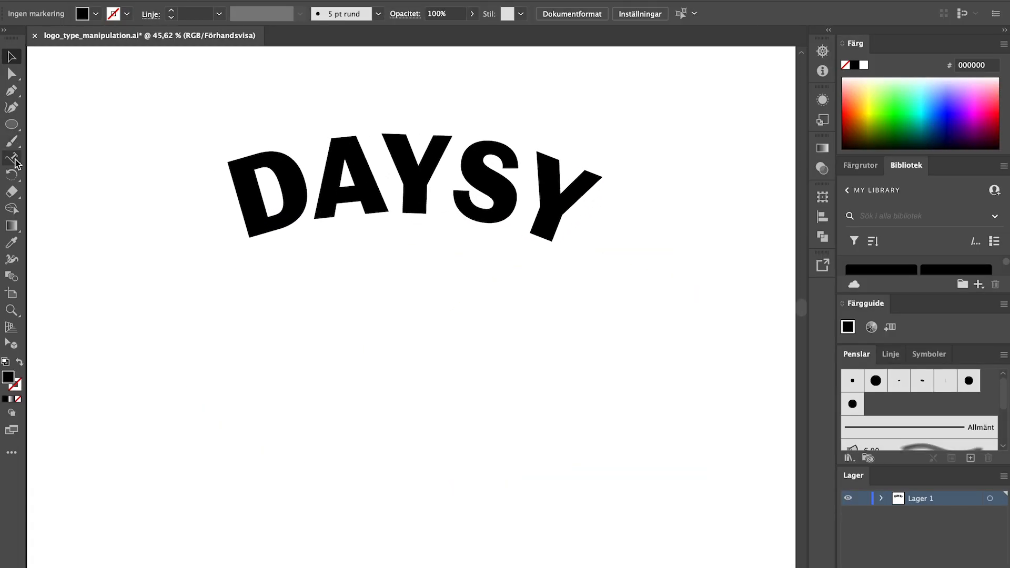
pyautogui.click(12, 159)
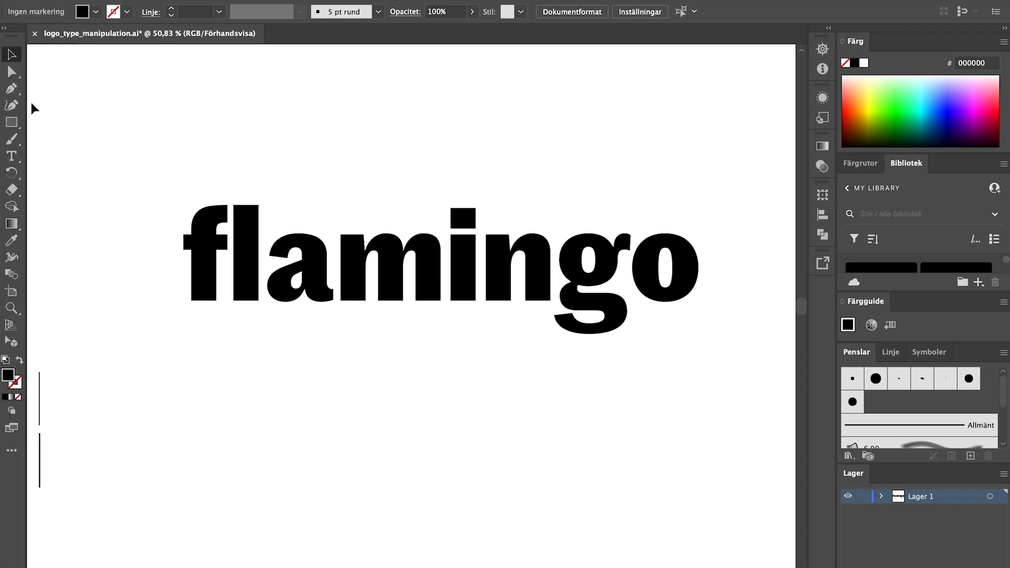
# Drag out and adjust direction handles on the g's joining anchor.
pyautogui.click(12, 89)
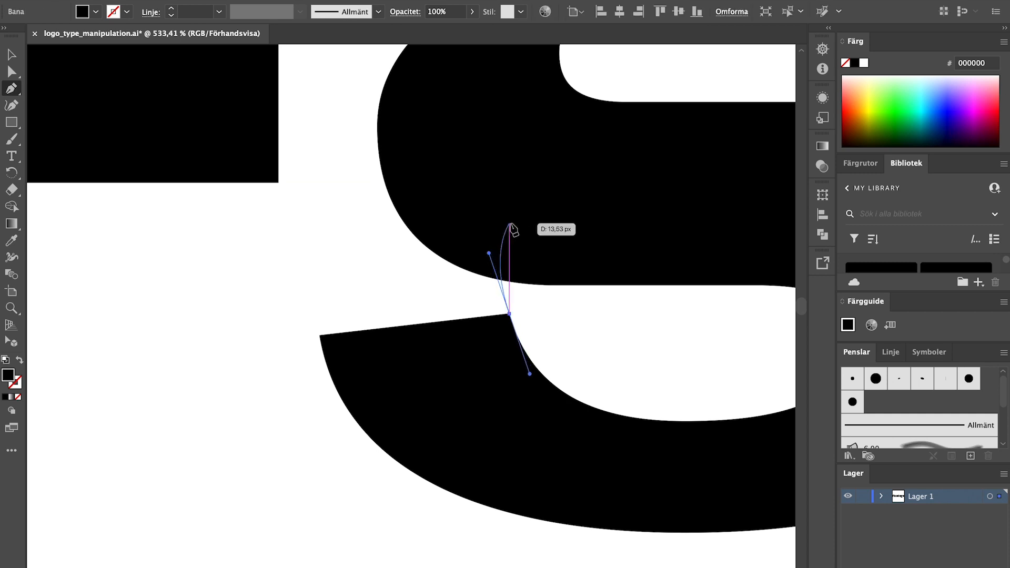
pyautogui.moveTo(512, 229); pyautogui.dragTo(384, 121)
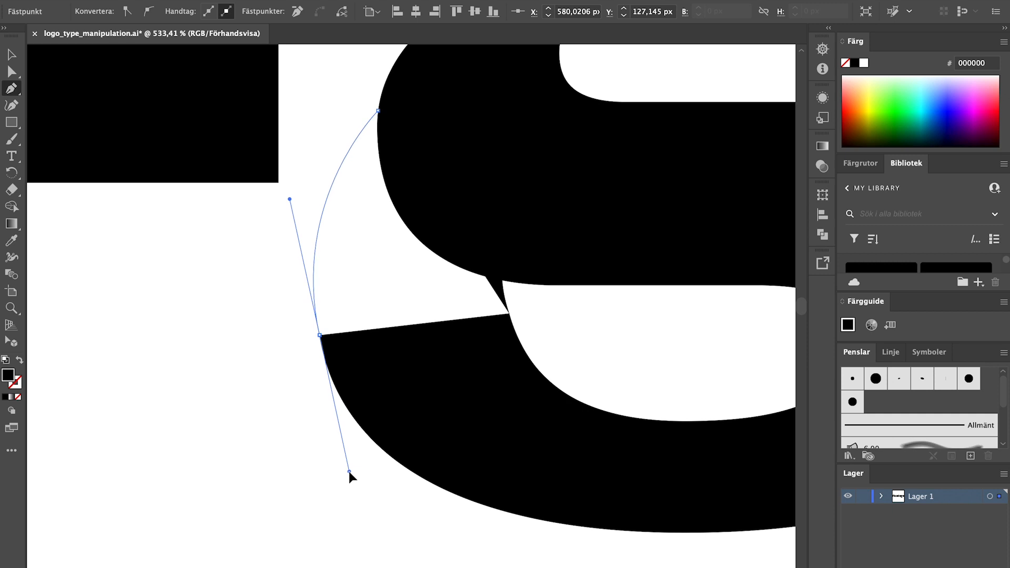
pyautogui.moveTo(350, 476); pyautogui.dragTo(343, 468)
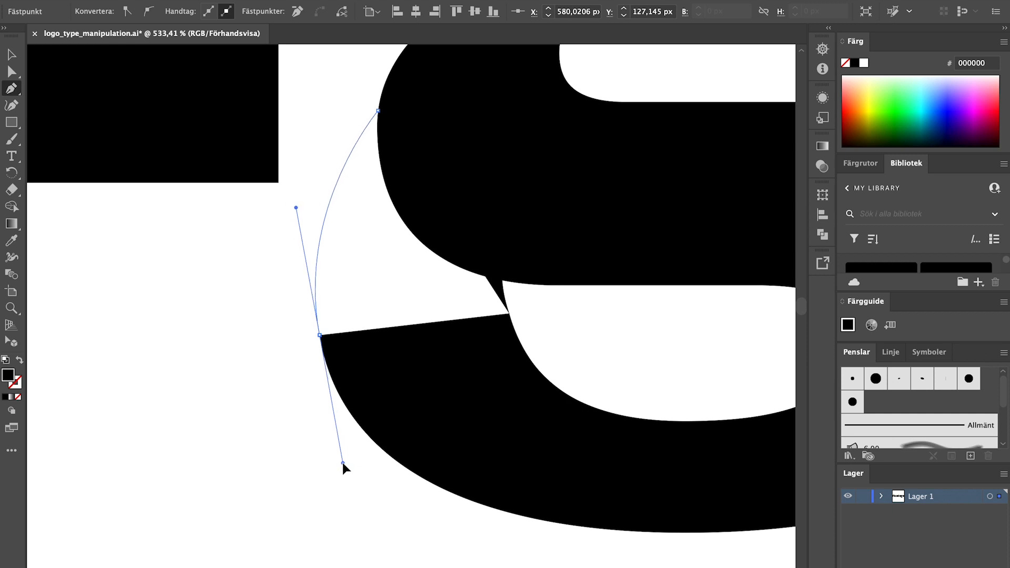
pyautogui.moveTo(344, 468); pyautogui.dragTo(462, 391)
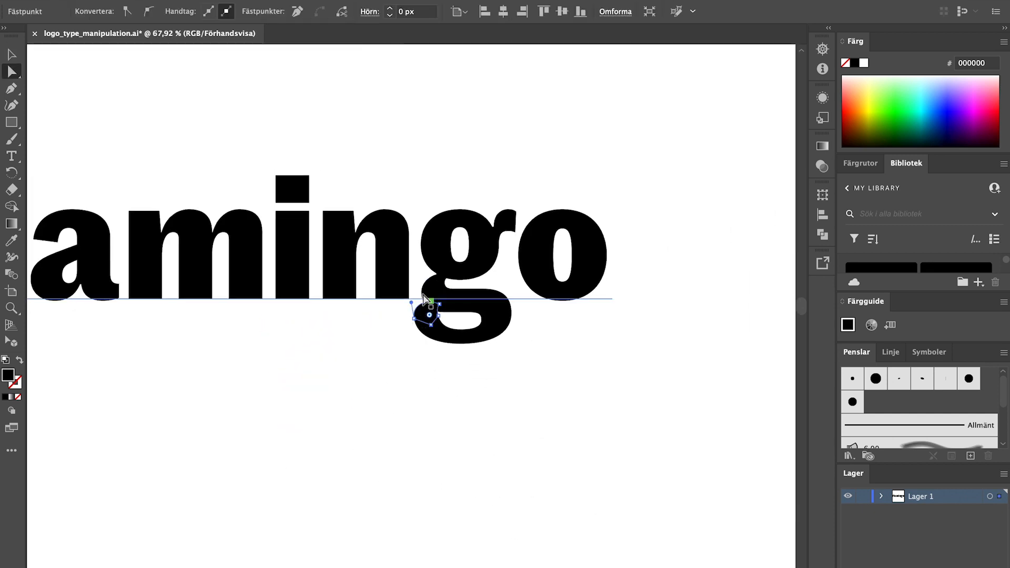
# Deselect by clicking an empty area after tidying the g's joint.
pyautogui.click(433, 368)
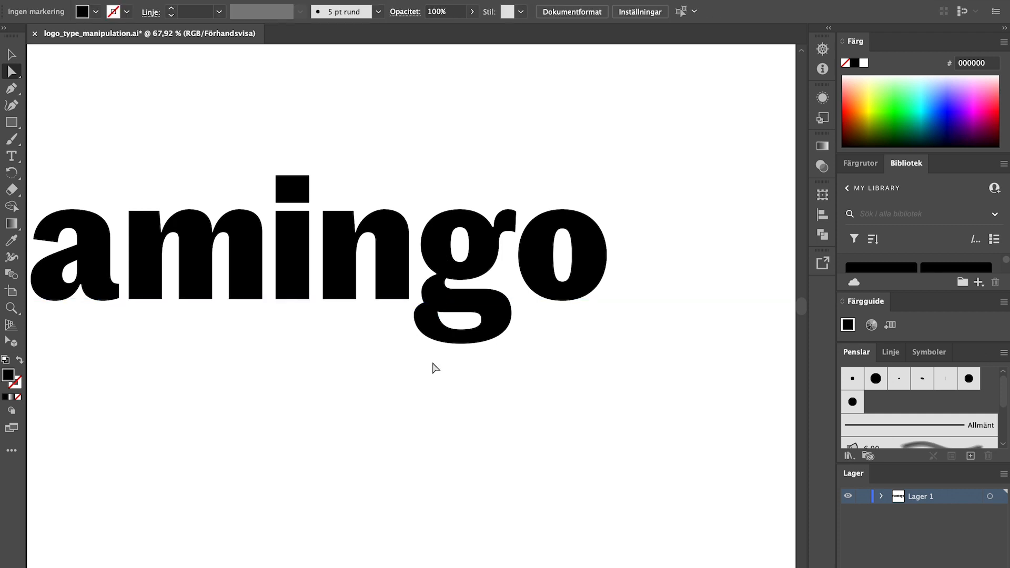